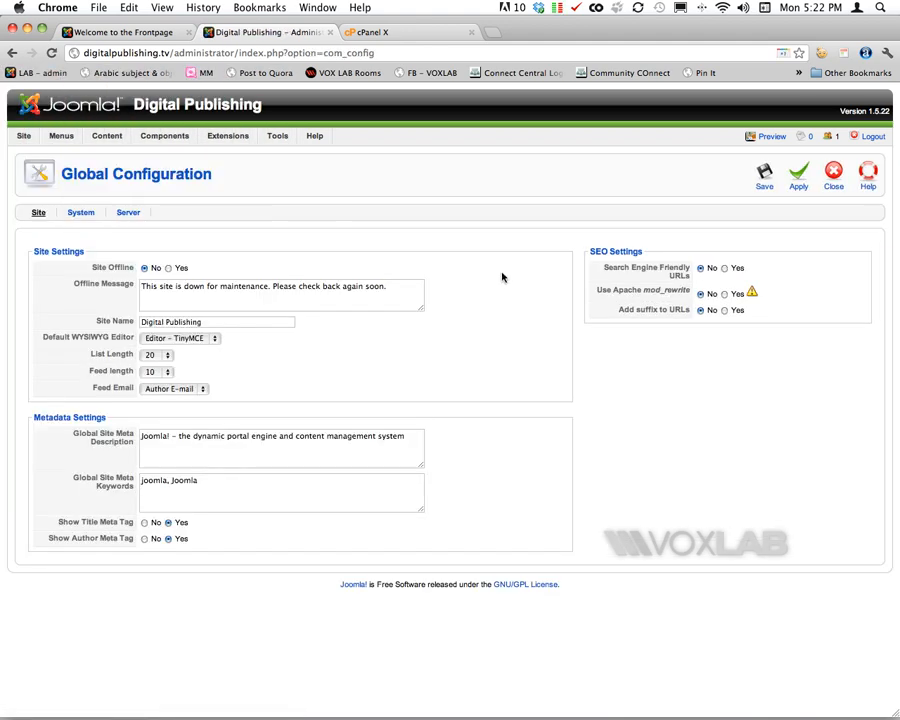
{"action": "mouse_move", "coordinate": [650, 272]}
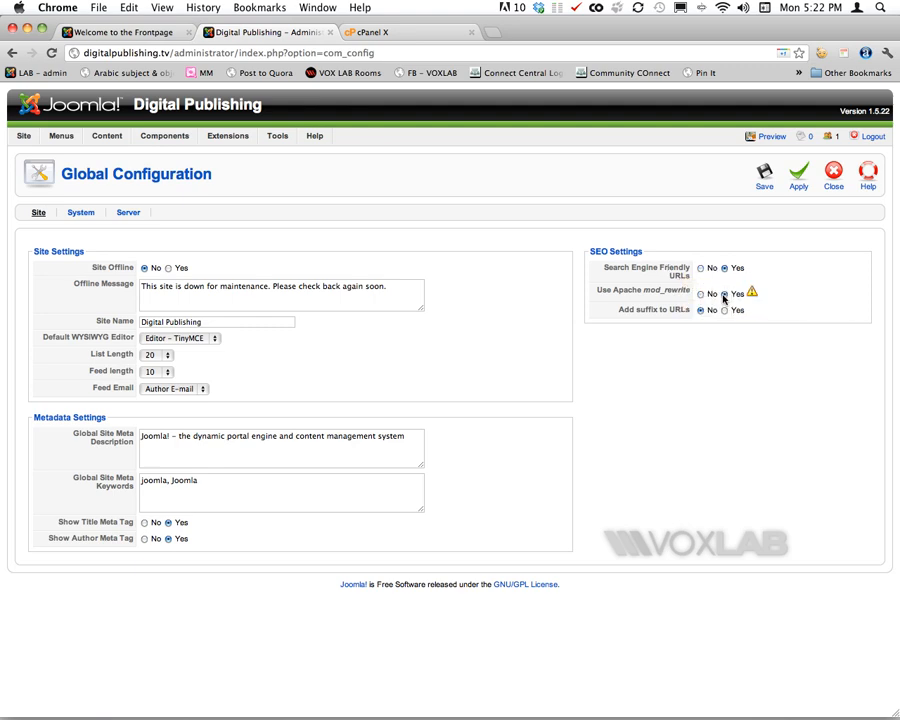
- Set Use Apache mod_rewrite to Yes in the SEO settings
{"action": "left_click", "coordinate": [700, 310]}
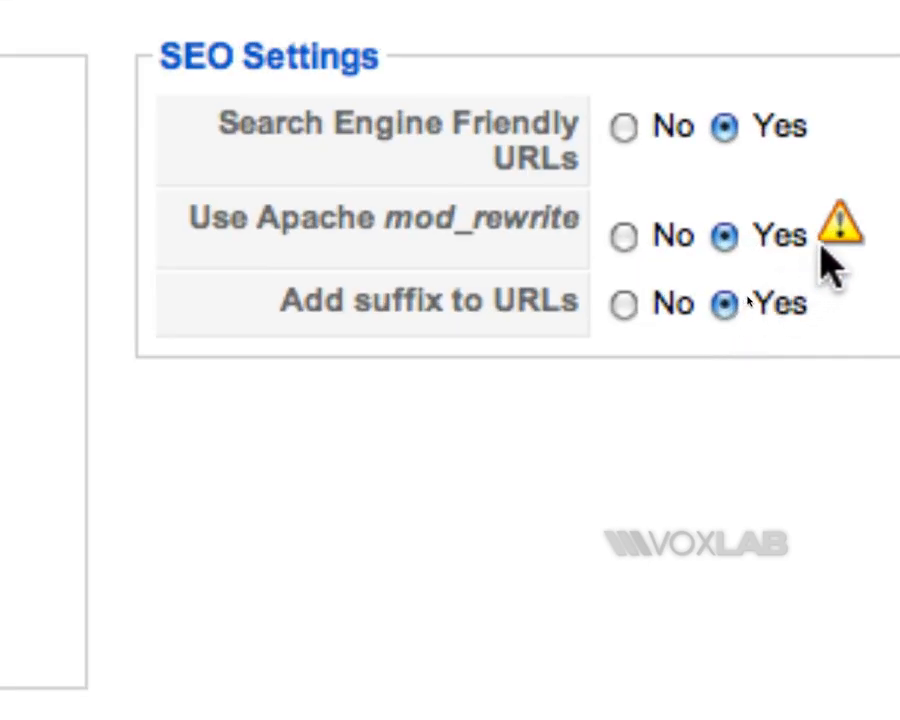
{"action": "mouse_move", "coordinate": [836, 218]}
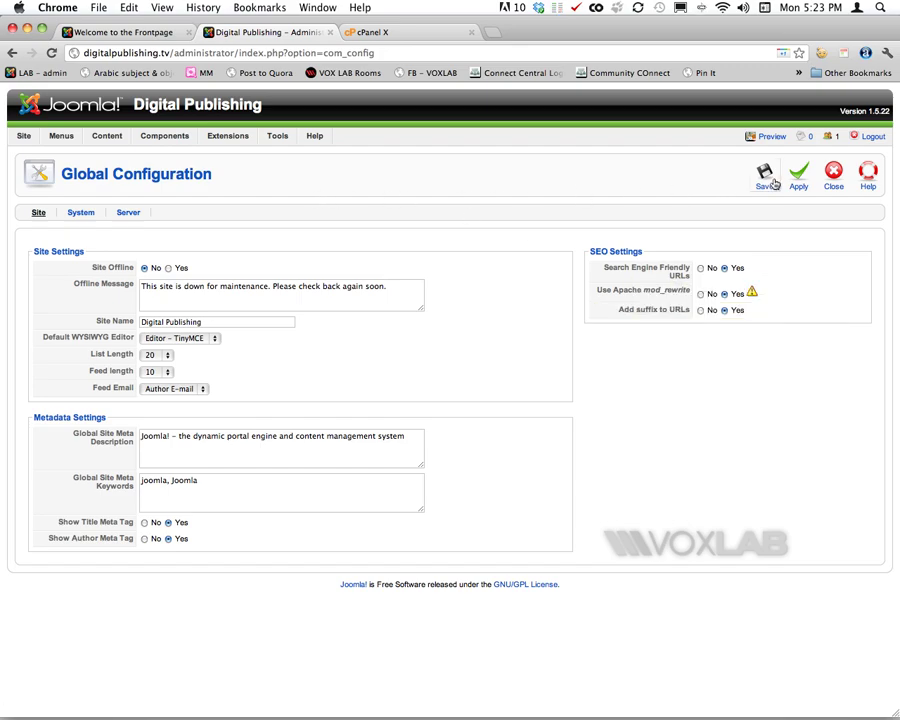
- Save the Joomla configuration, then launch cPanel File Manager on Web Root with Show Hidden Files ticked
{"action": "left_click", "coordinate": [764, 178]}
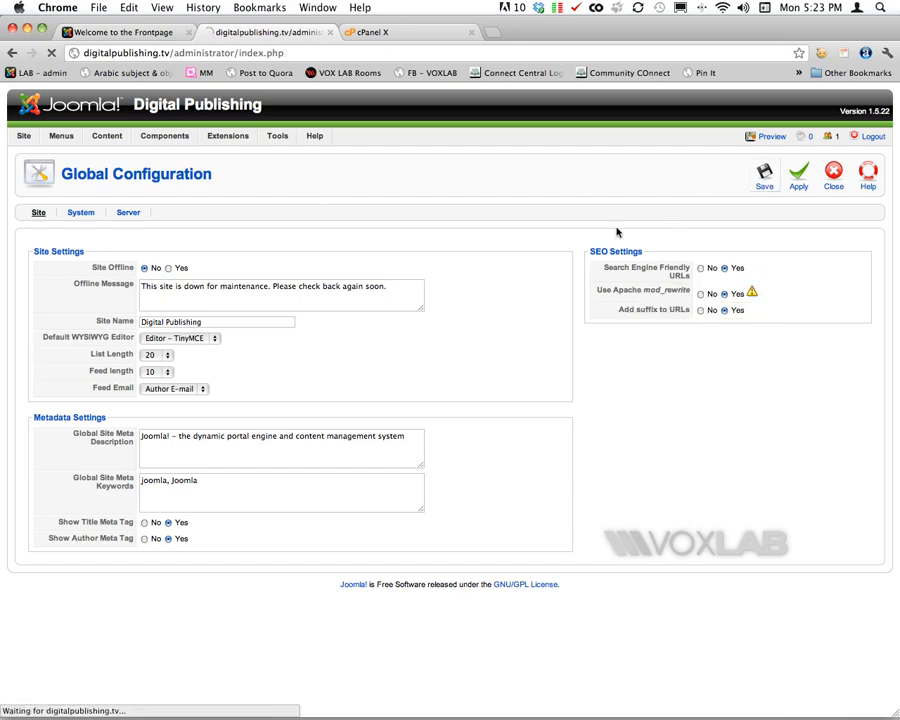
{"action": "left_click", "coordinate": [764, 172]}
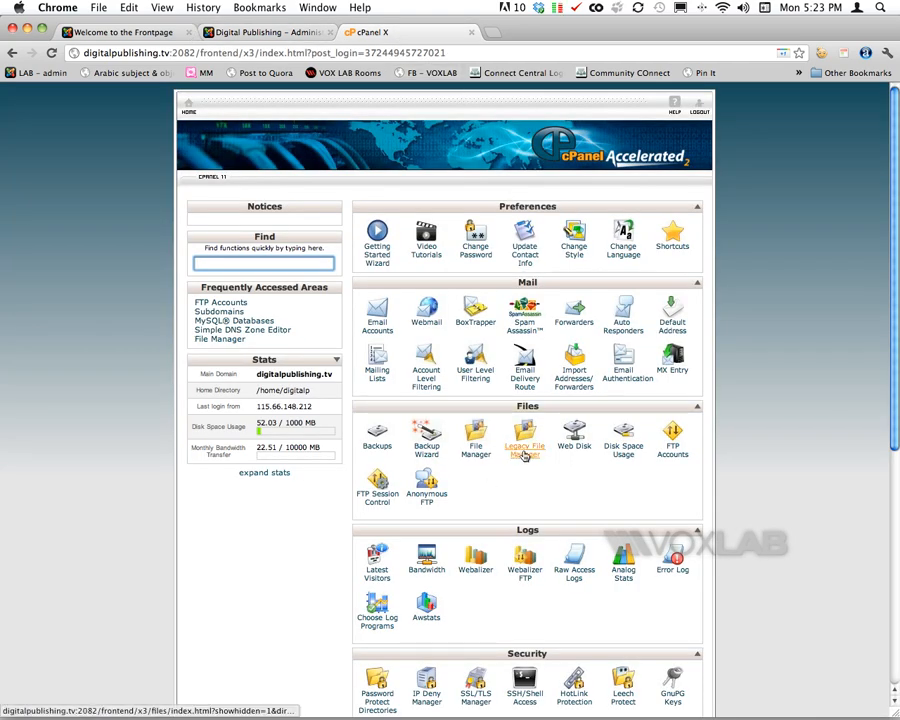
{"action": "left_click", "coordinate": [524, 436]}
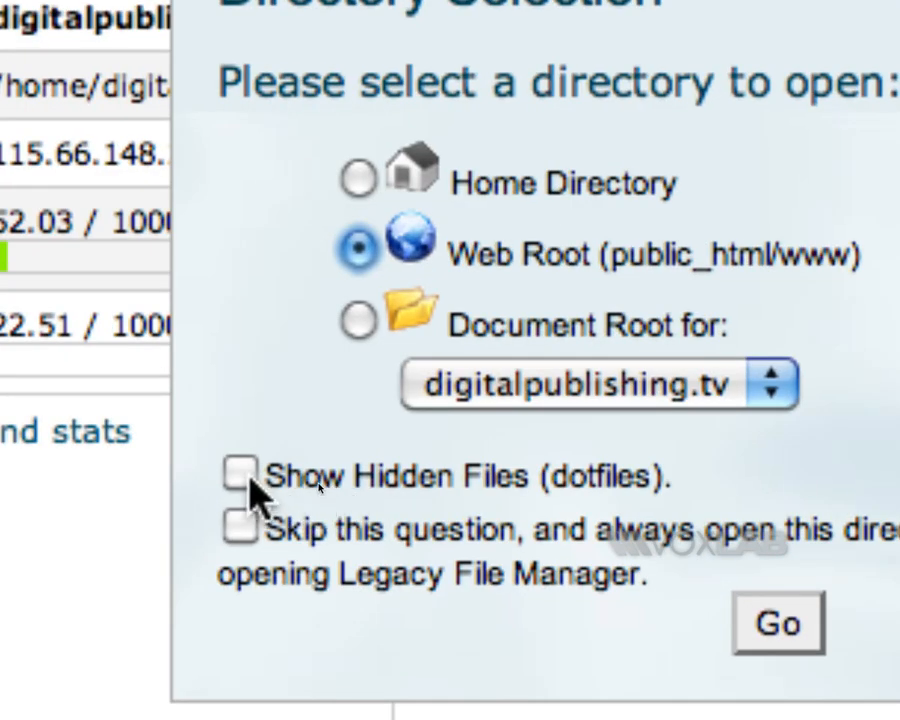
{"action": "left_click", "coordinate": [242, 476]}
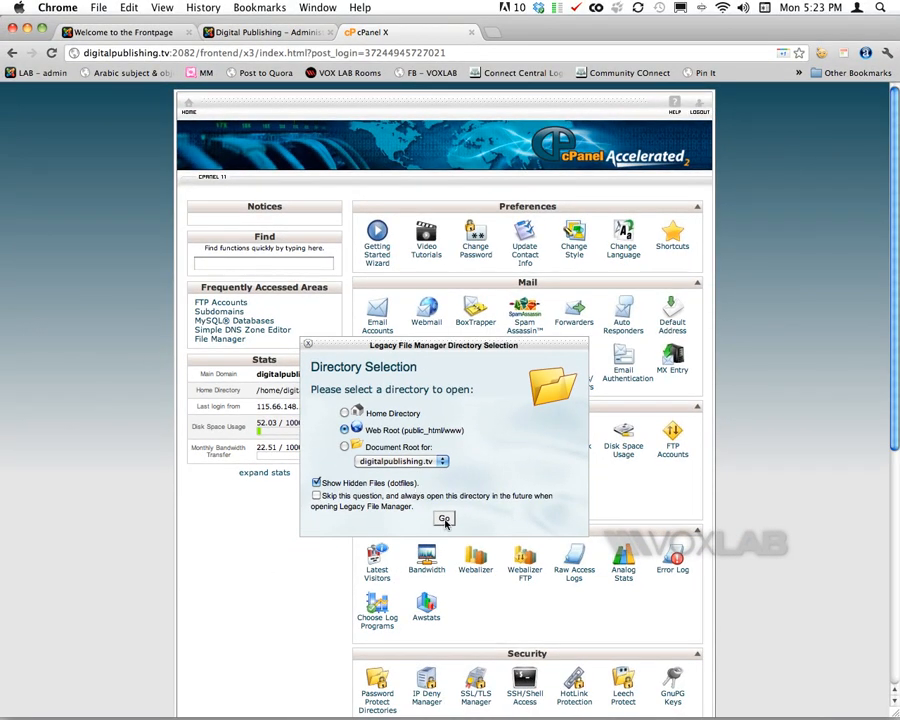
- Browse into public_html and start editing the empty .htaccess in the code editor
{"action": "left_click", "coordinate": [444, 520]}
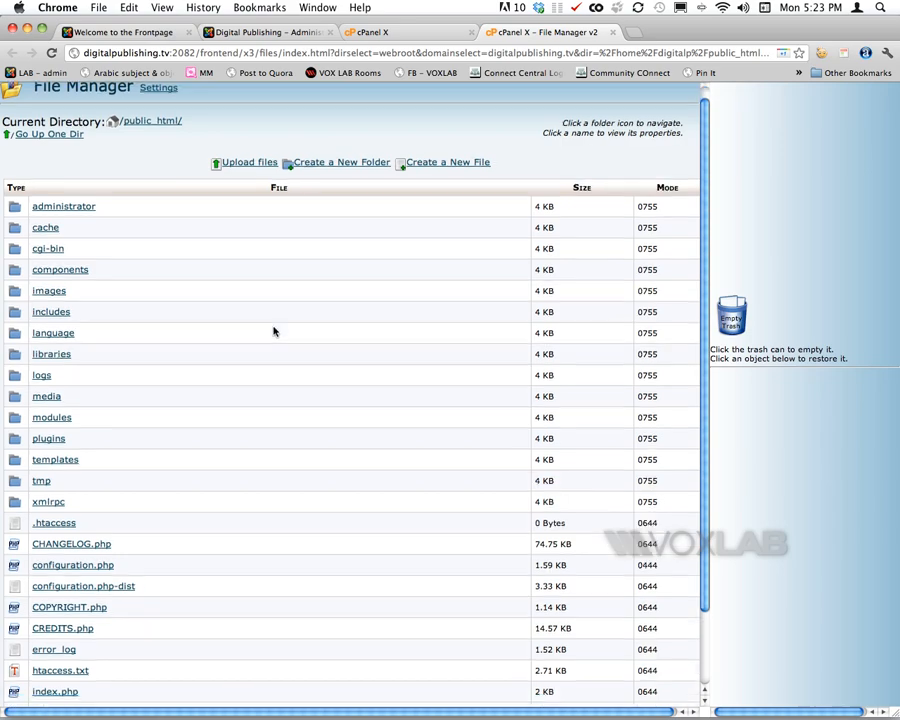
{"action": "scroll", "scroll_direction": "down", "scroll_amount": 3}
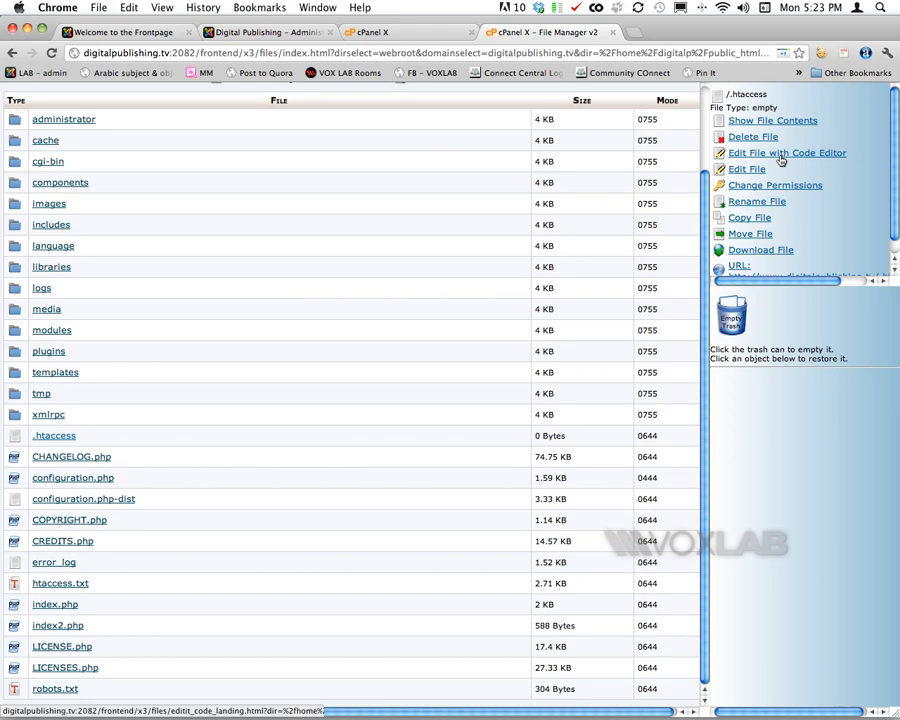
{"action": "left_click", "coordinate": [784, 152]}
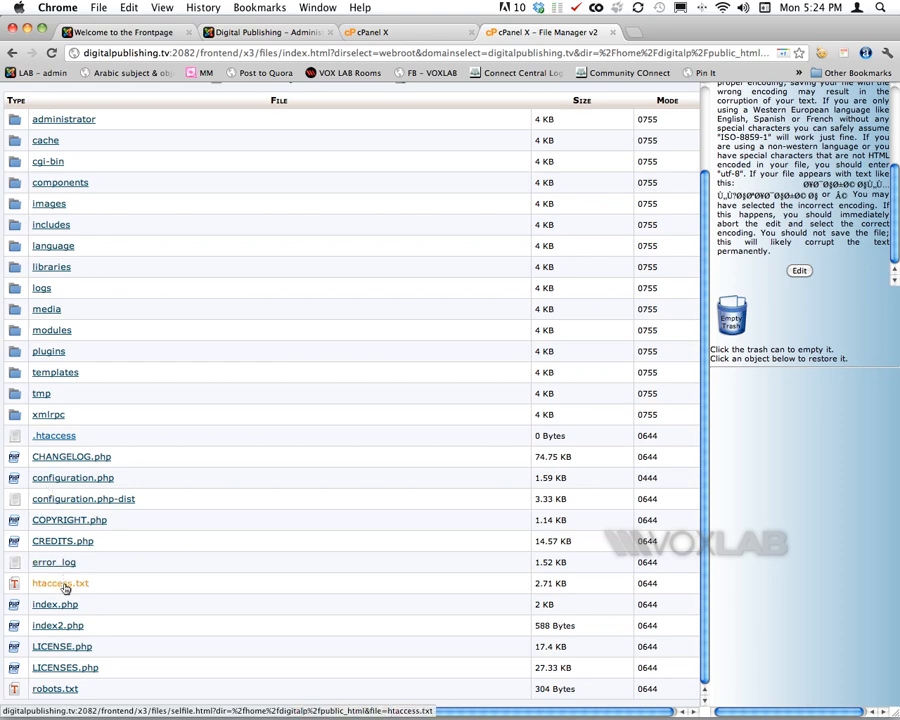
- Rename htaccess.txt to .htaccess by adding the leading dot
{"action": "left_click", "coordinate": [58, 584]}
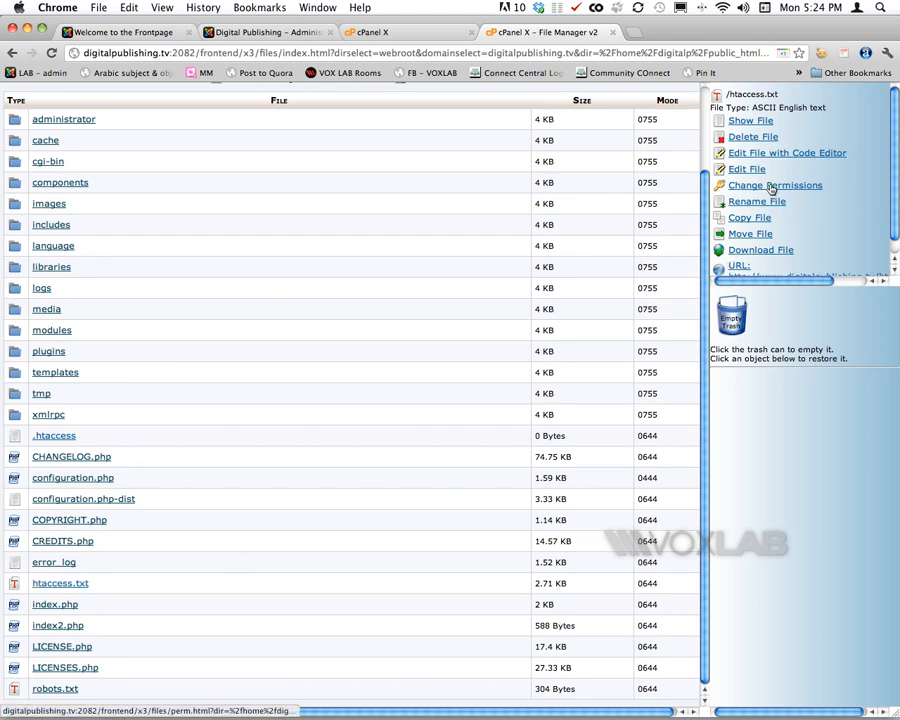
{"action": "left_click", "coordinate": [758, 200]}
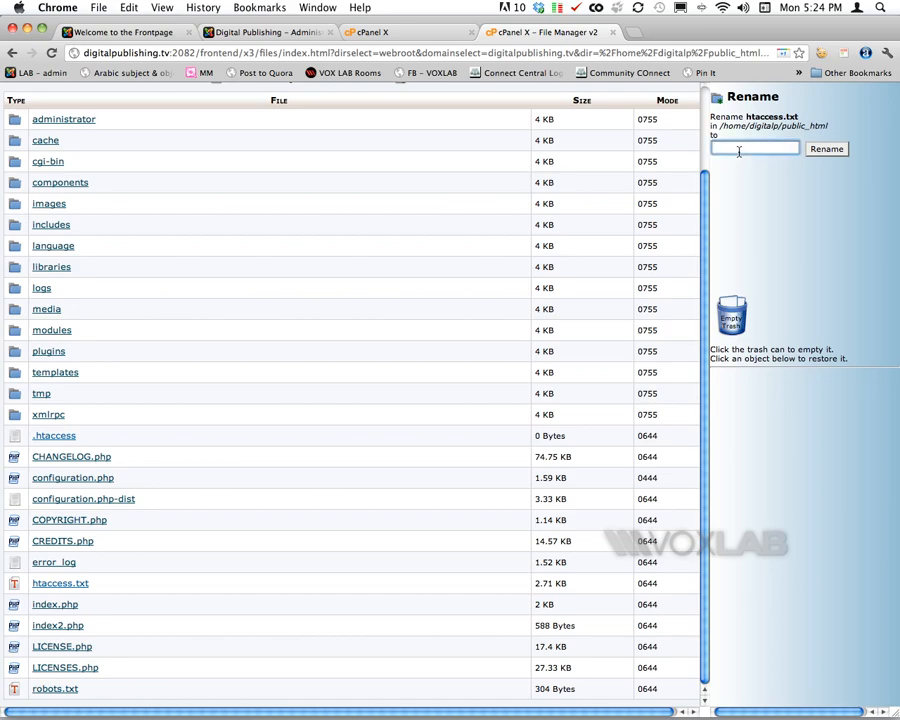
{"action": "type", "text": "."}
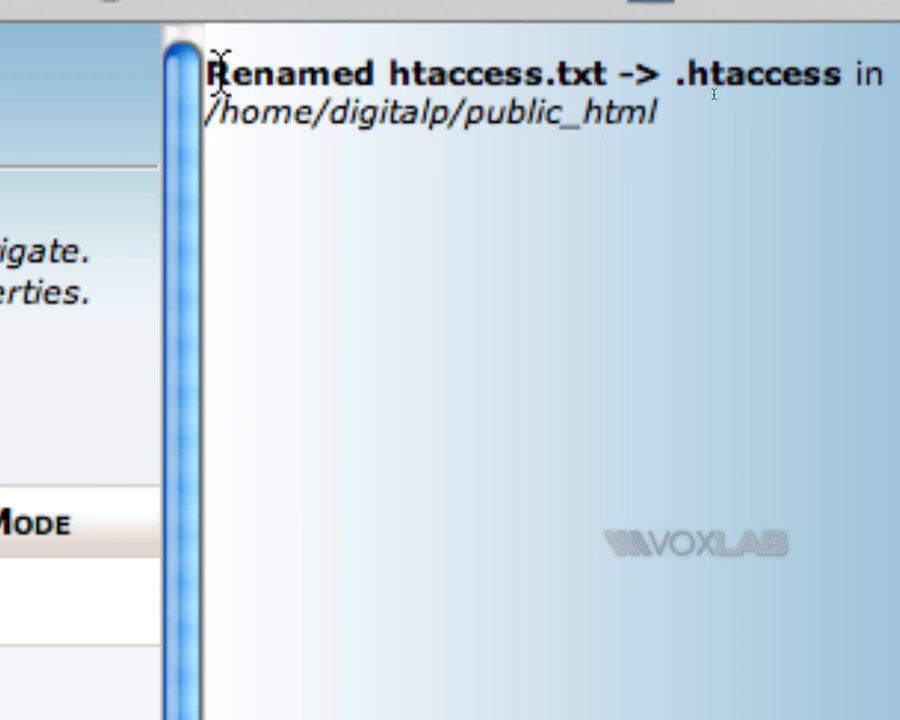
{"action": "left_click_drag", "start_coordinate": [210, 74], "coordinate": [836, 74]}
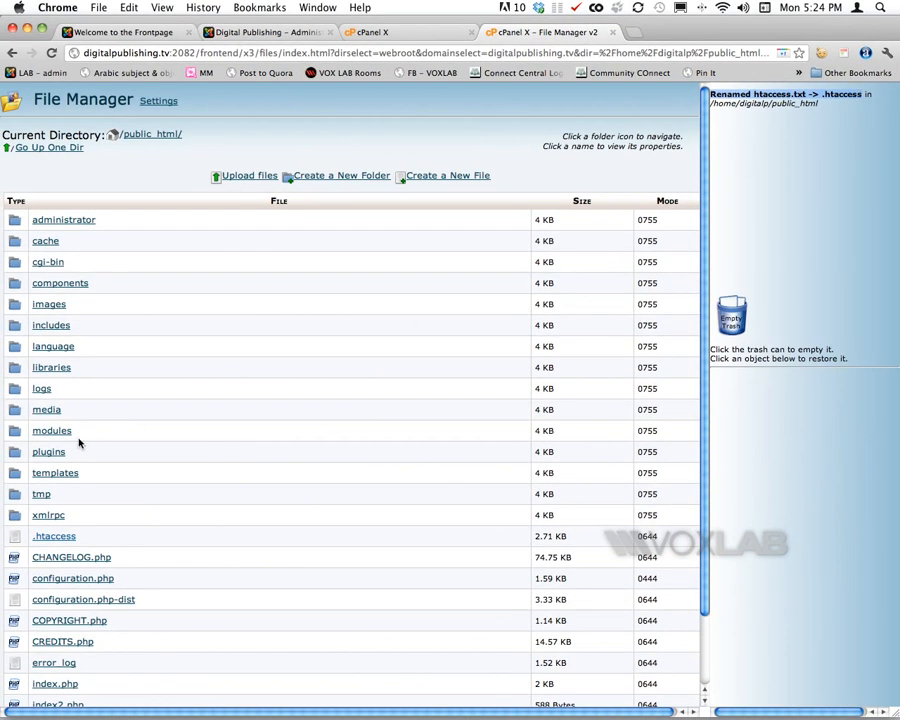
- View the renamed .htaccess in the code editor and scroll through Joomla's rewrite rules
{"action": "left_click", "coordinate": [54, 536]}
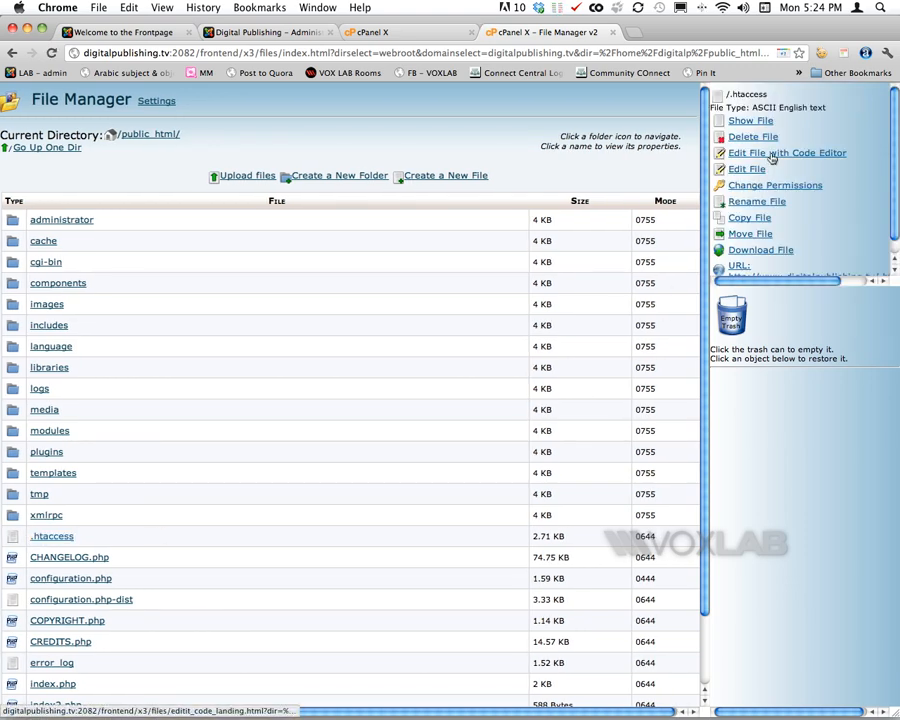
{"action": "left_click", "coordinate": [788, 152]}
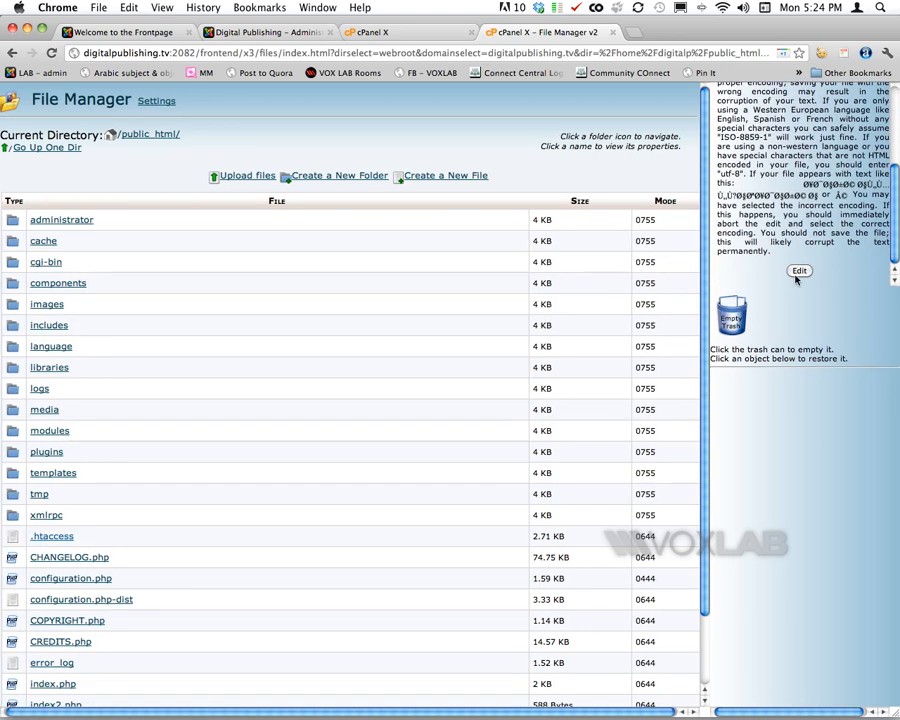
{"action": "left_click", "coordinate": [796, 272]}
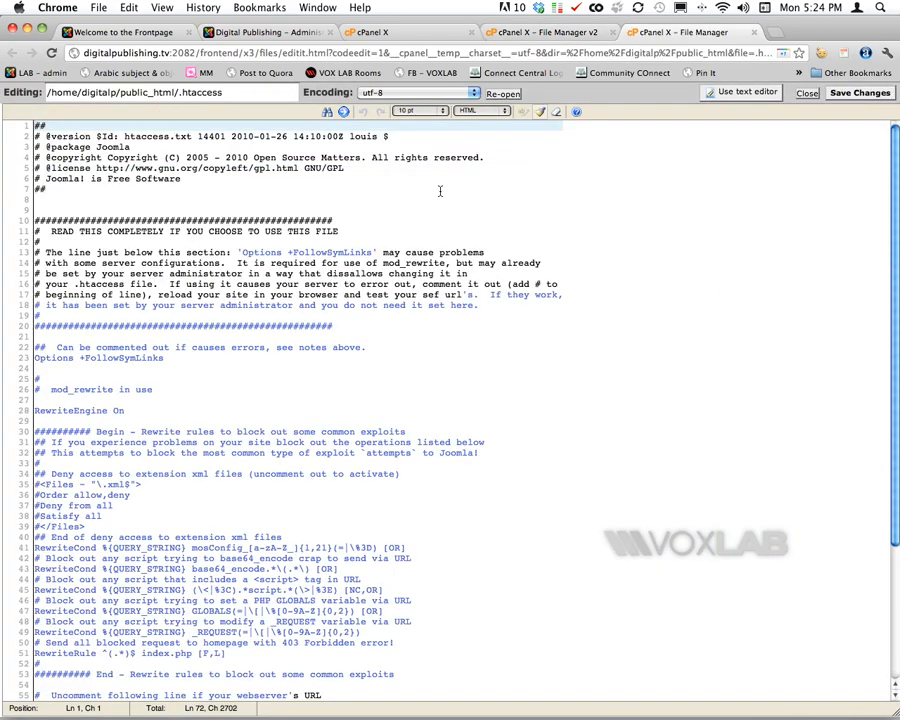
{"action": "scroll", "scroll_direction": "down", "scroll_amount": 3}
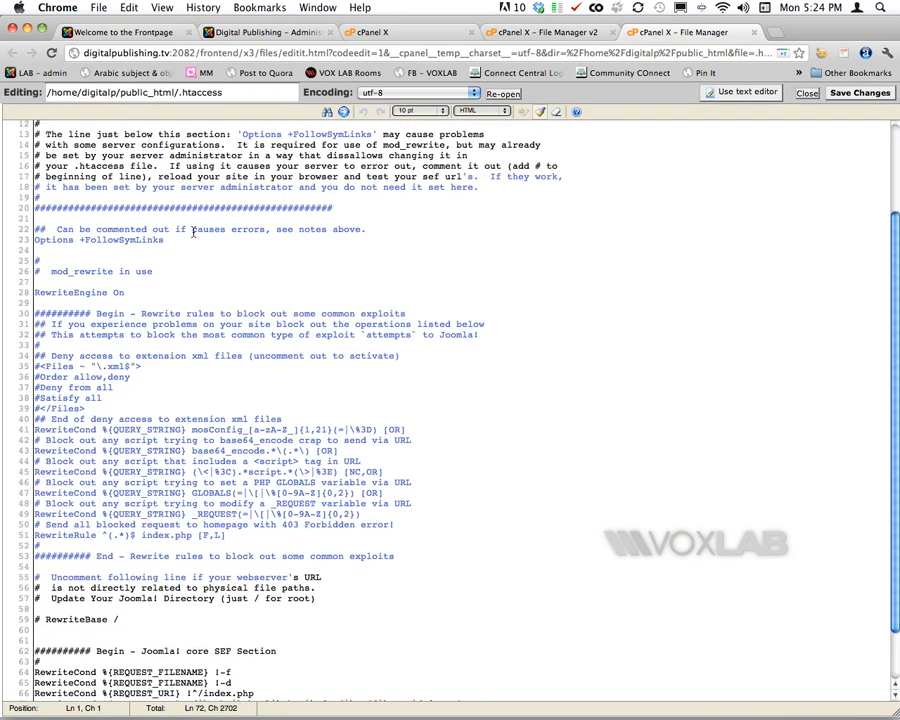
{"action": "scroll", "scroll_direction": "up", "scroll_amount": 3}
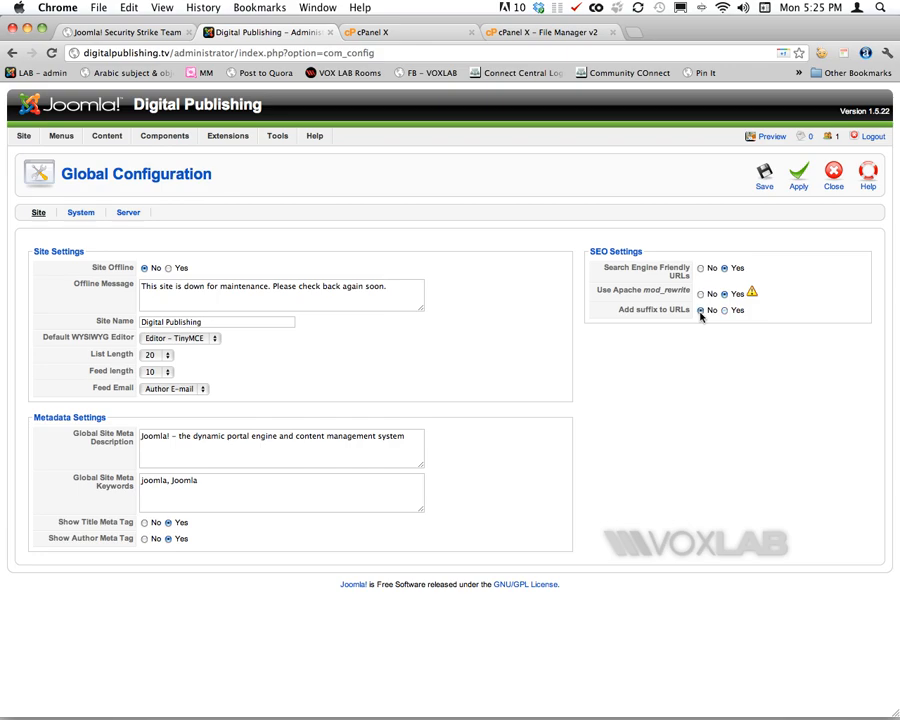
- Load the Security Strike Team article to see its .html URL, then the front page and administrator
{"action": "left_click", "coordinate": [758, 172]}
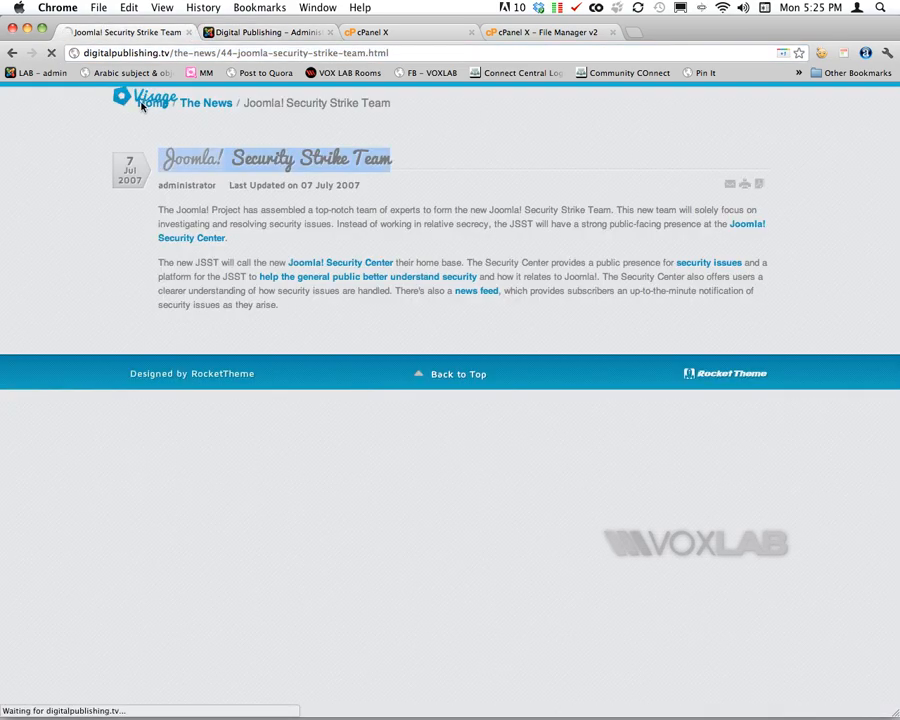
{"action": "left_click", "coordinate": [160, 104]}
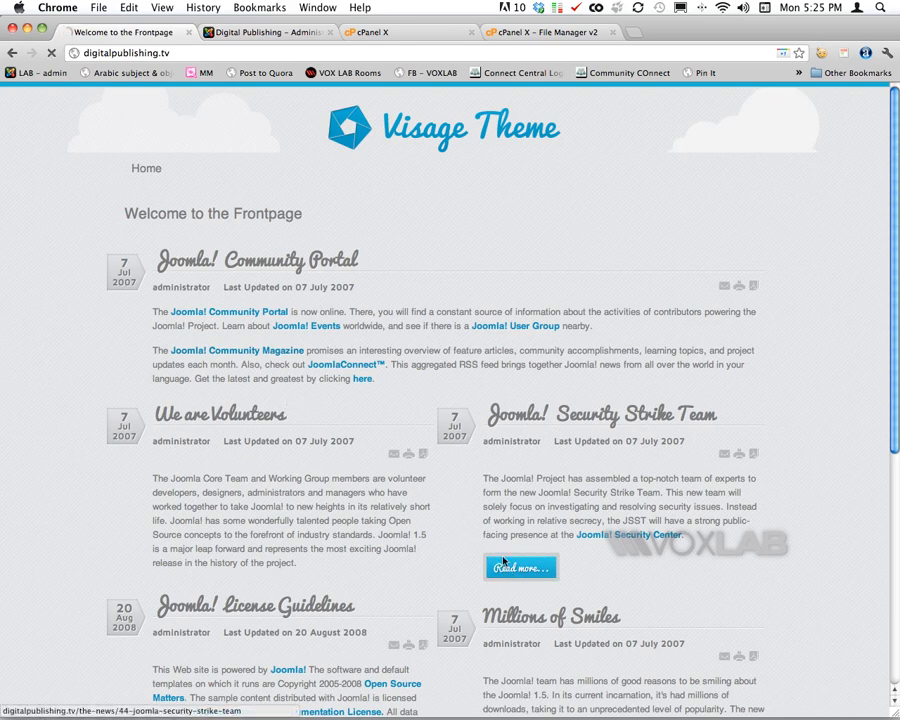
{"action": "left_click", "coordinate": [520, 568]}
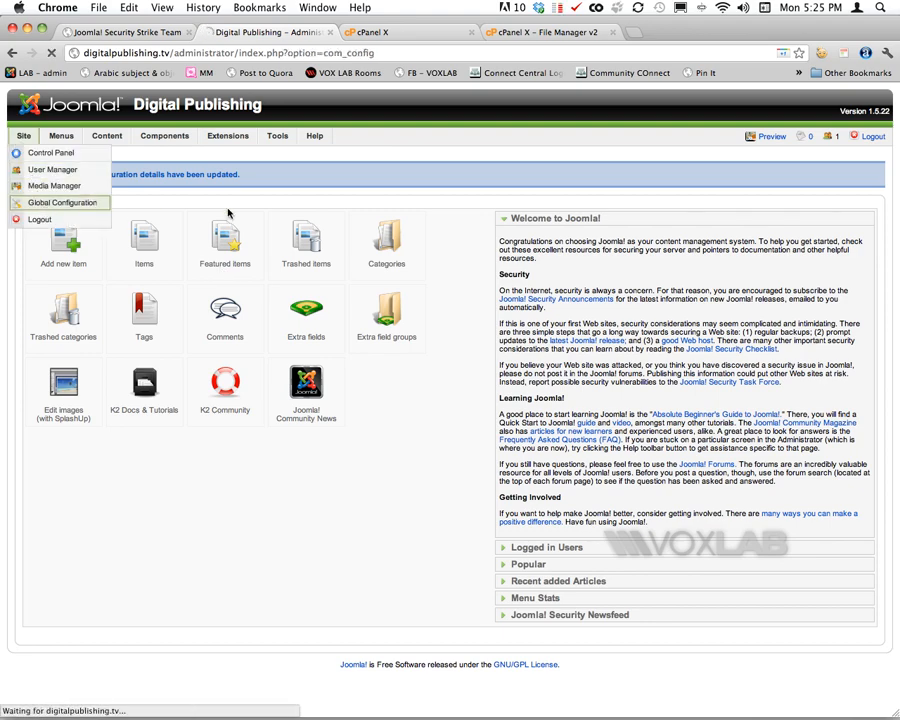
- Revisit Global Configuration, then recheck the article and front page with friendly URLs
{"action": "left_click", "coordinate": [60, 204]}
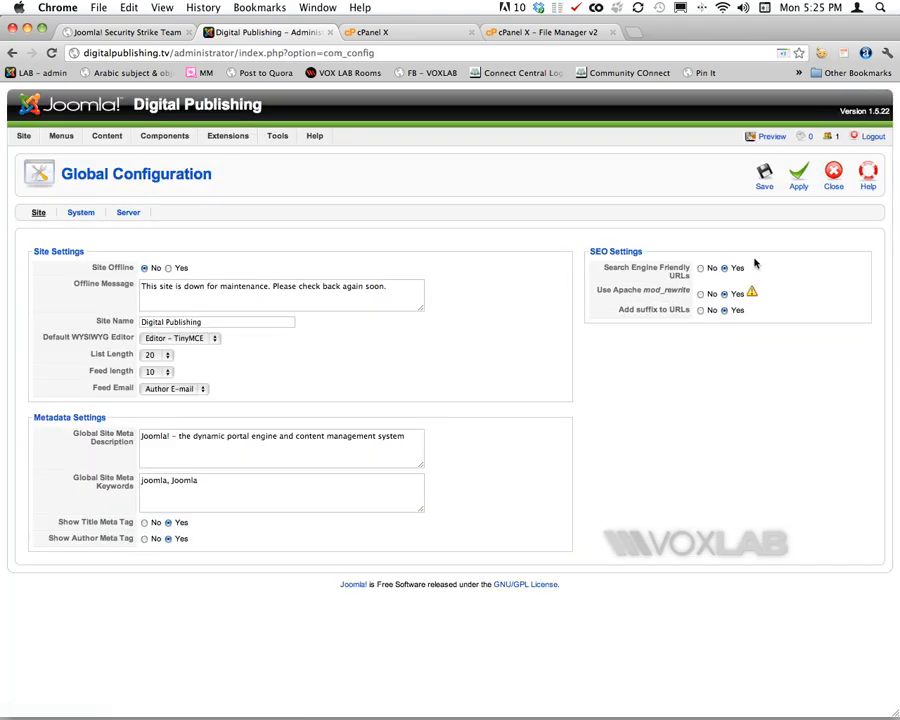
{"action": "left_click", "coordinate": [130, 32]}
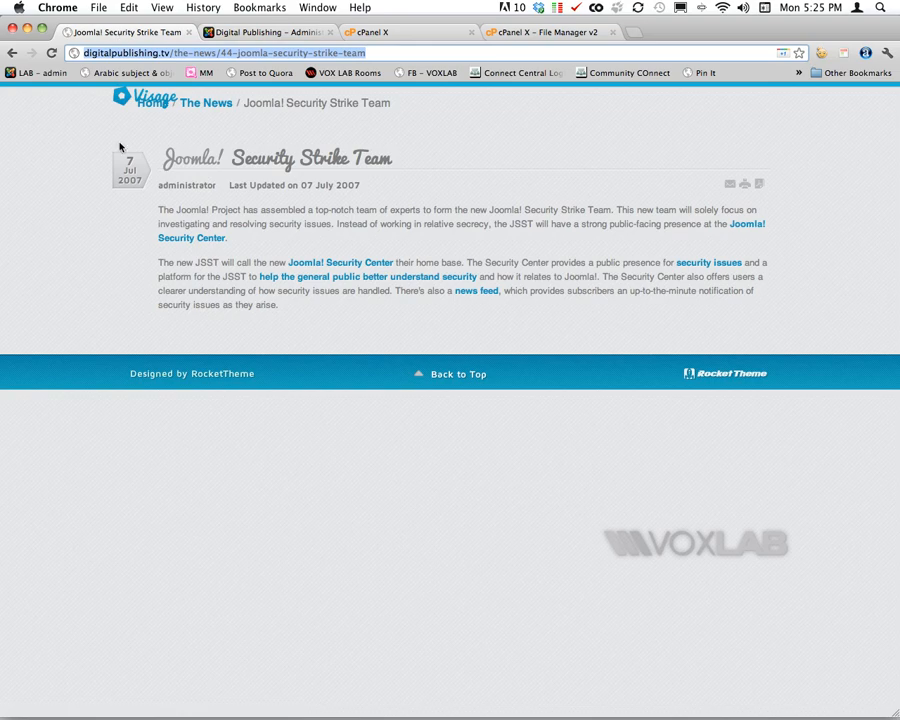
{"action": "left_click", "coordinate": [152, 104]}
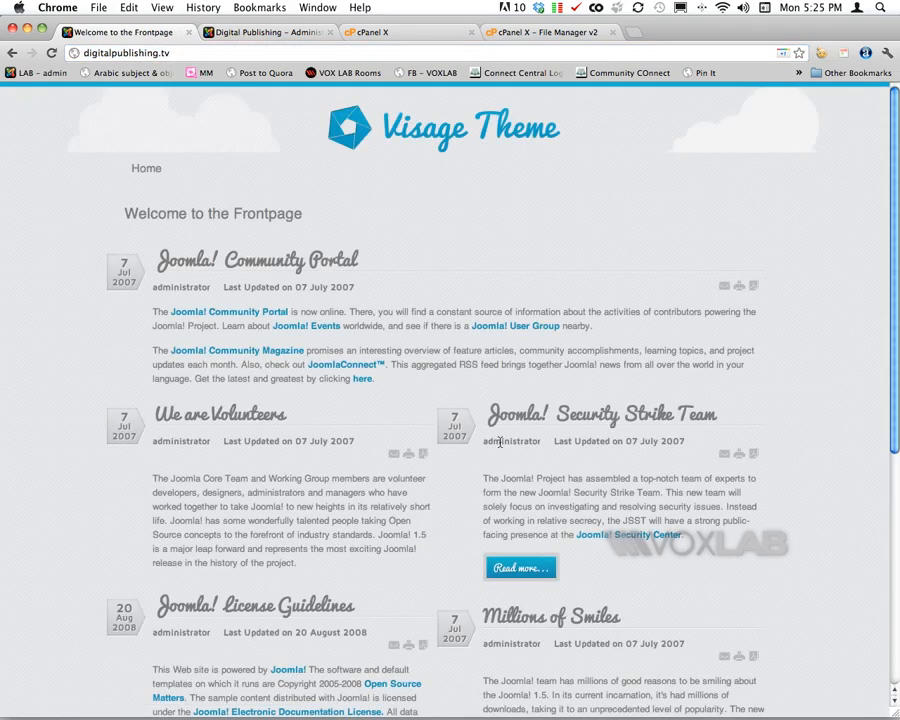